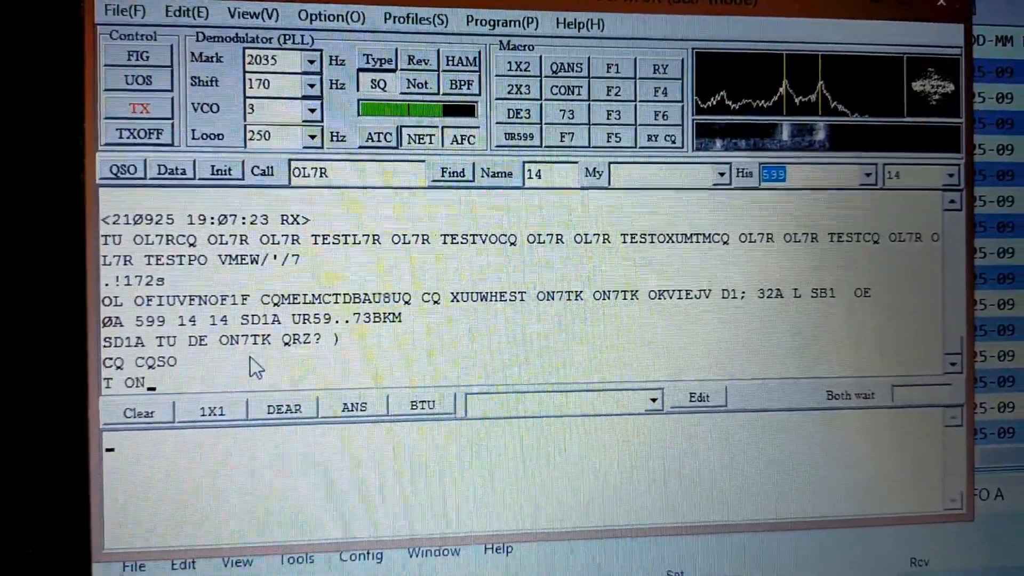
type("75( 9,LUTK O1:\" )\"1)87( 9,T W")
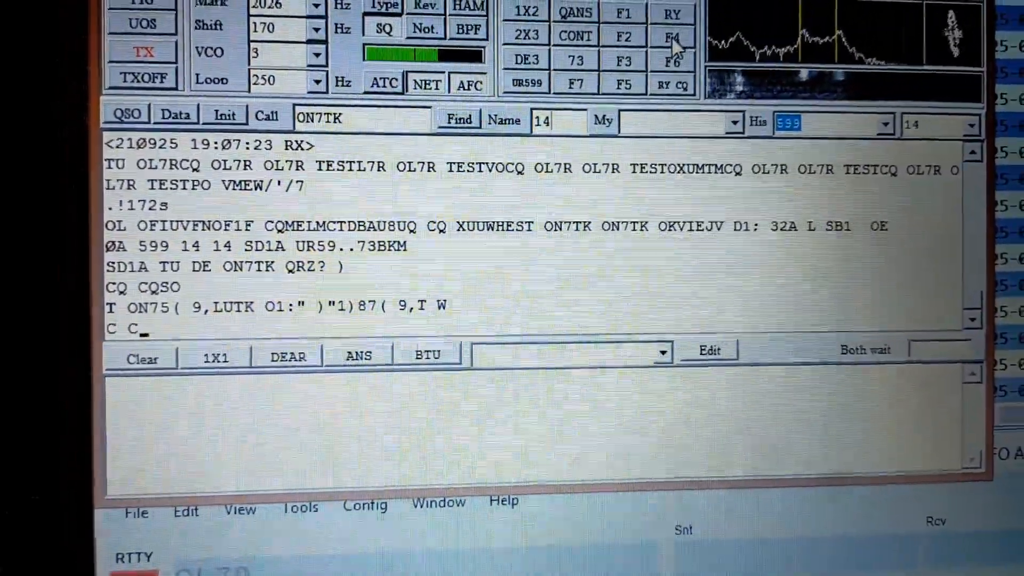
type("VEST ONQVTK ON7TK")
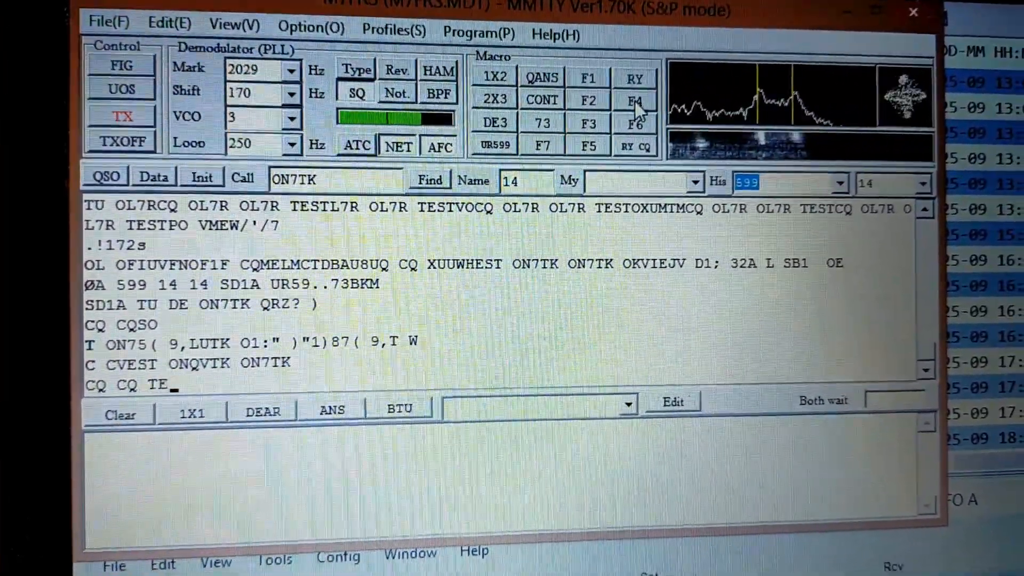
type("ST ON7T")
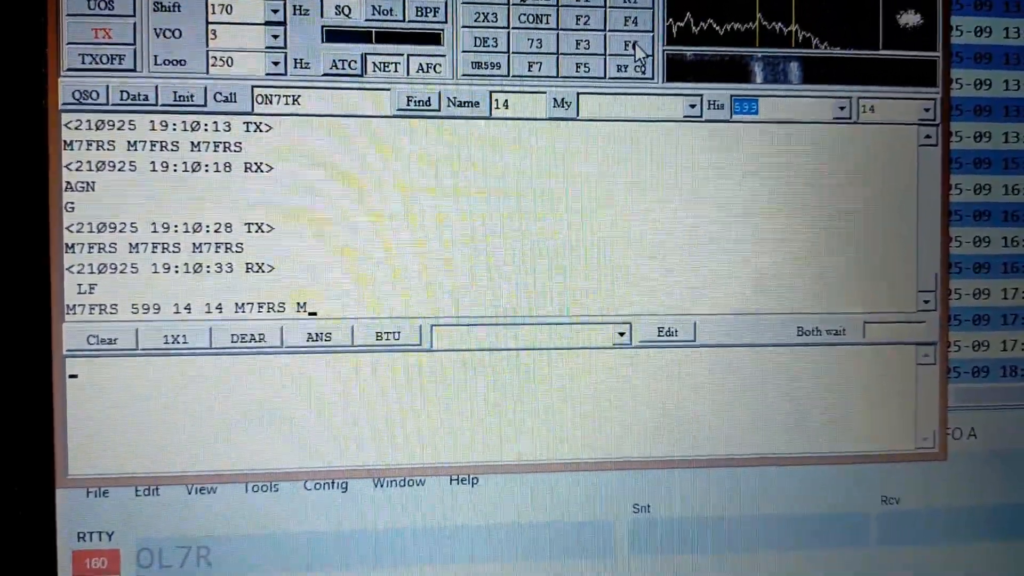
Transmit the 'ON7TK 599 14 14 14 DE' exchange macro and copy his TU reply
left_click(630, 43)
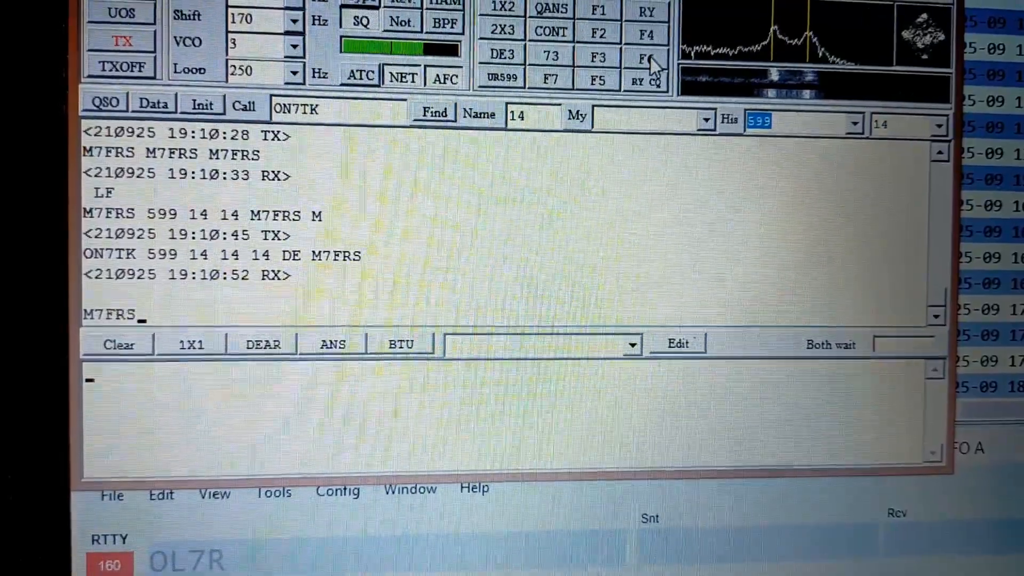
type("TU DE ON7TK Q")
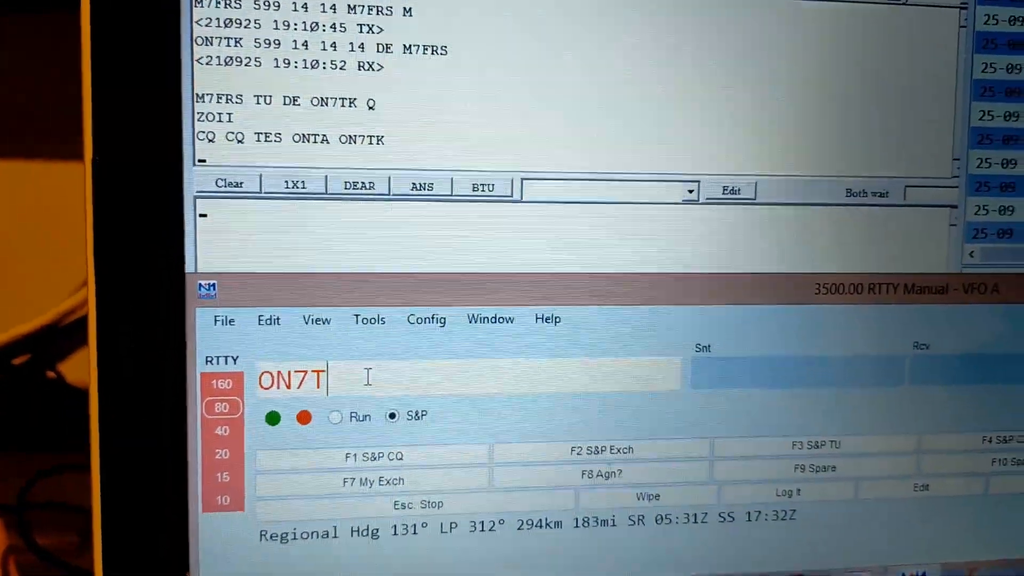
Complete the call ON7TK in the N1MM Entry window, showing Belgium zone 14
type("K")
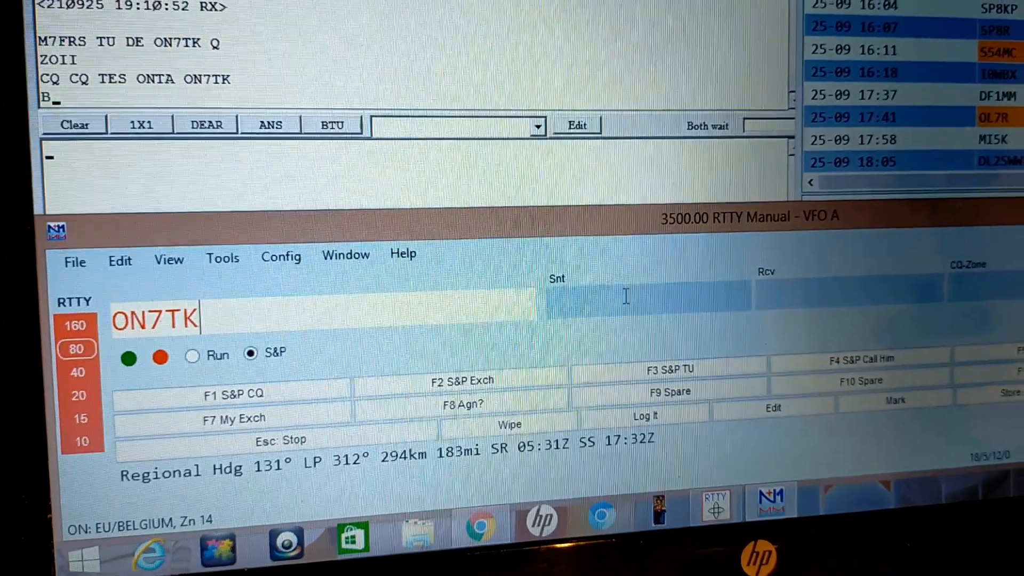